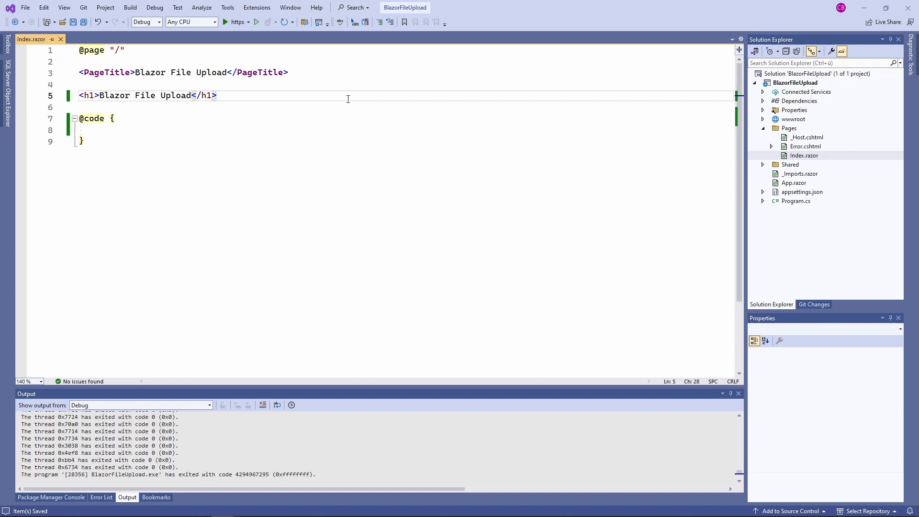
Add an <InputFile> tag under the heading with an OnChange attribute for FileUploaded
text(<InputFile />)
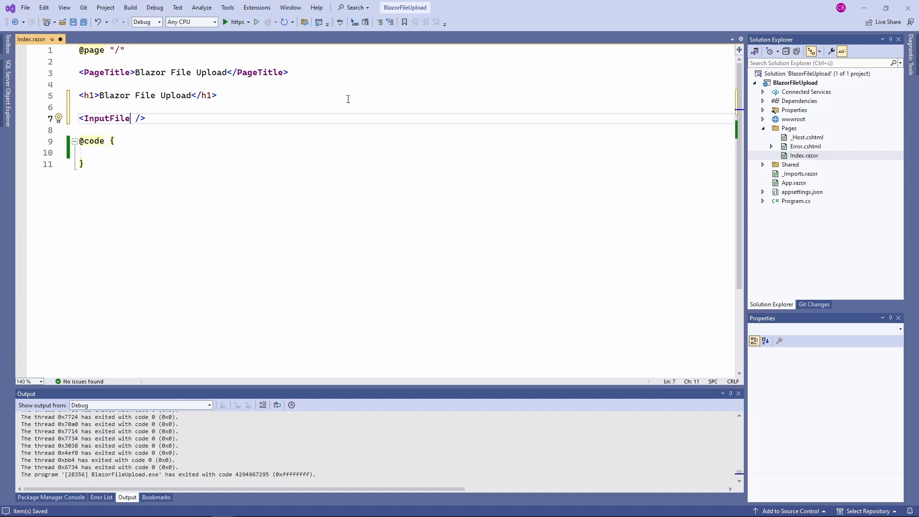
text(m)
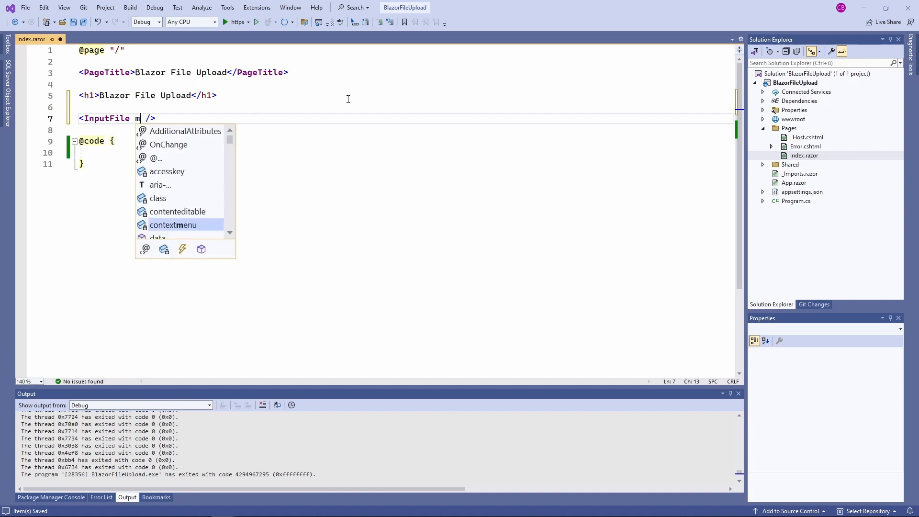
text(ultiple)
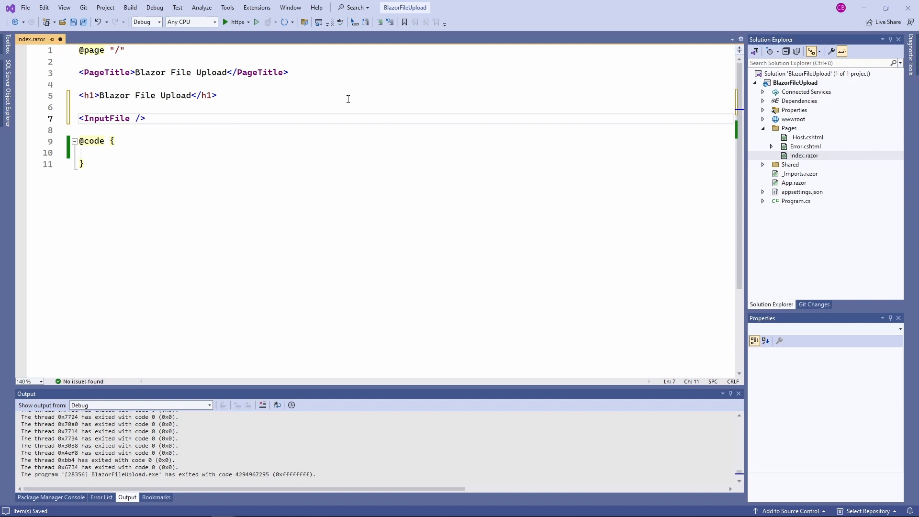
click(130, 118)
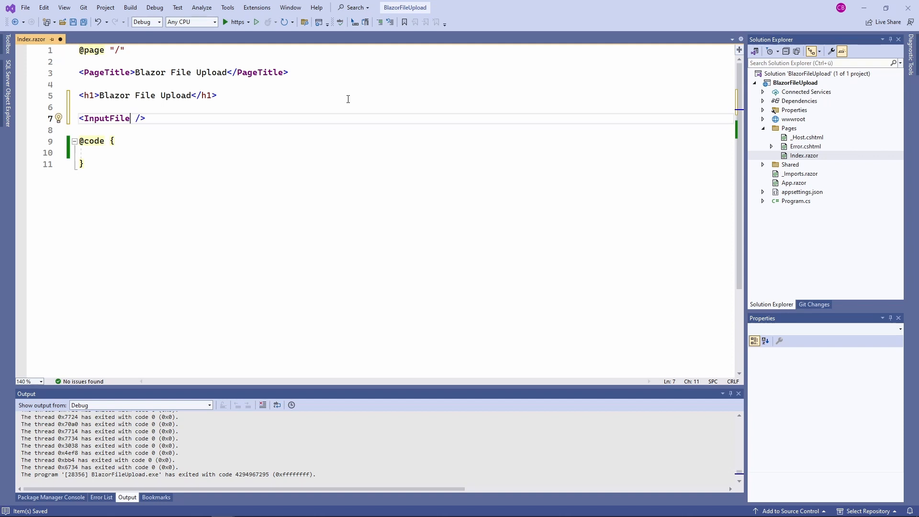
text(OnChange="")
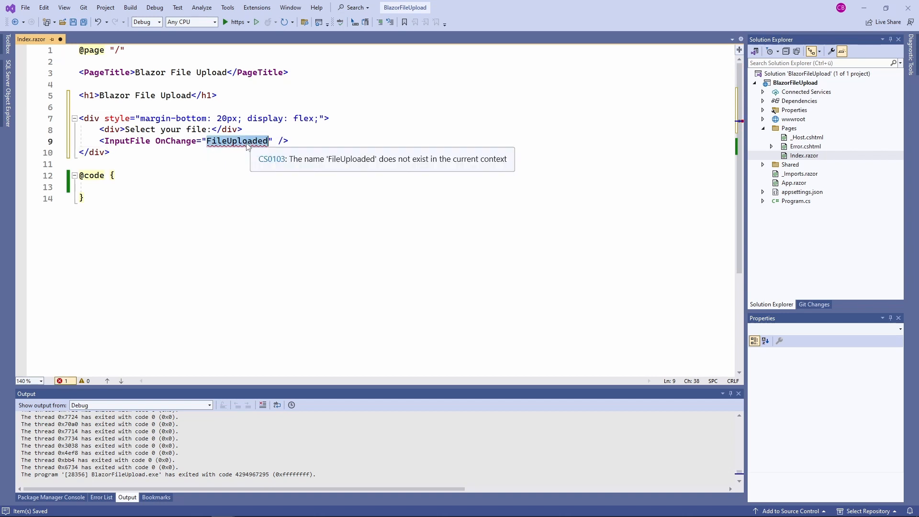
Declare public async Task FileUploaded(InputFileChangeEventArgs e) in the code block
text(public async Task)
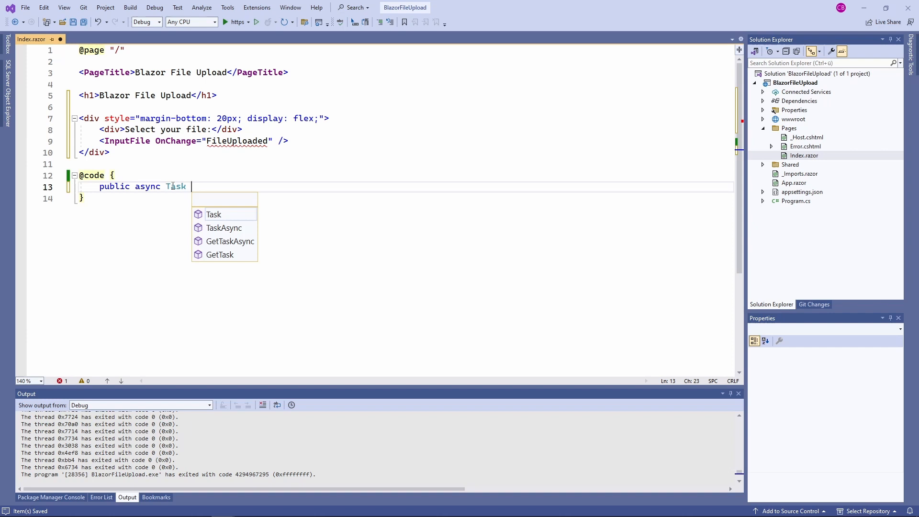
text(FileUploaded(InputFileChangeEventArgs e)
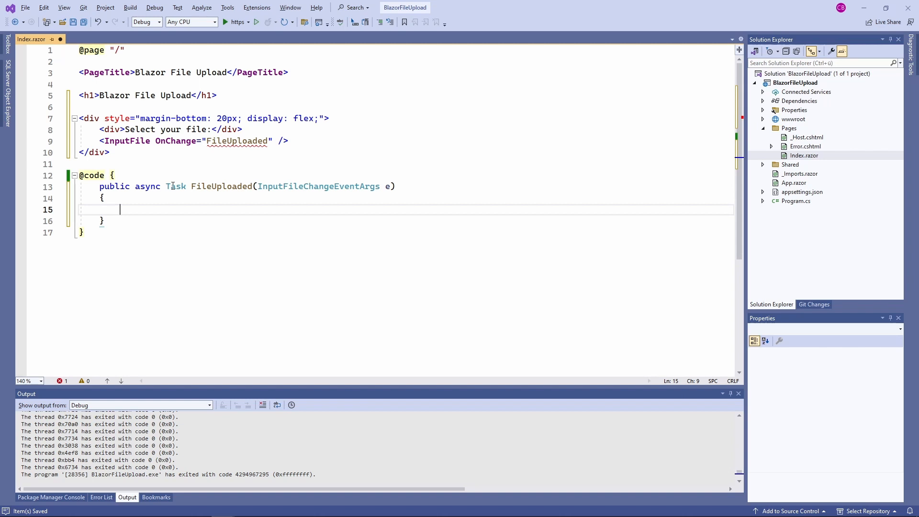
text(e.File)
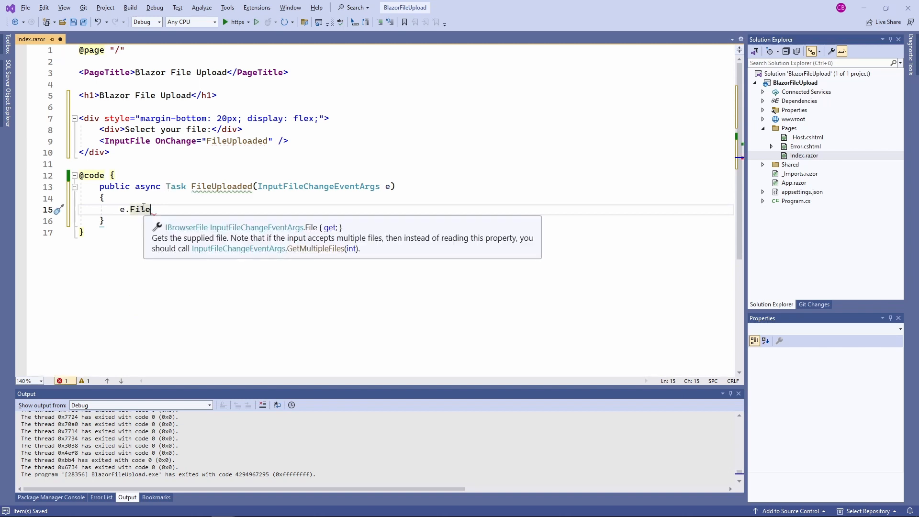
double_click(139, 209)
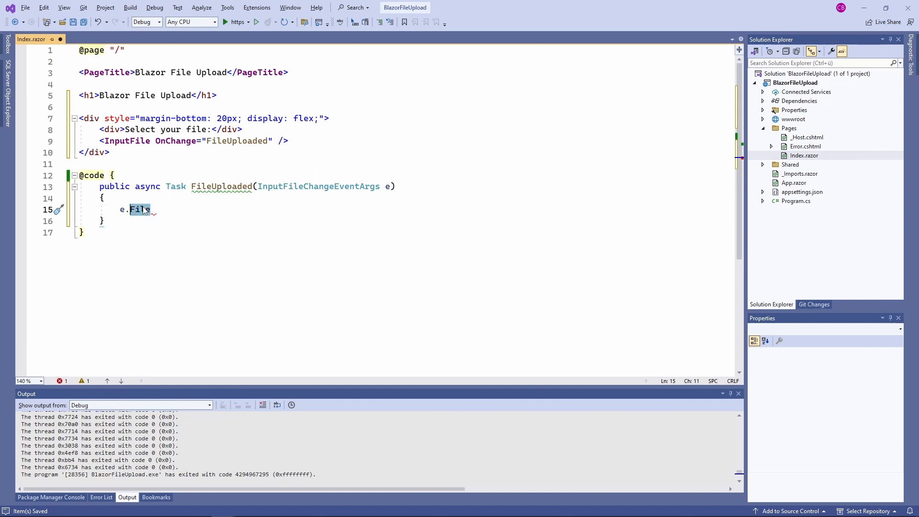
text(e)
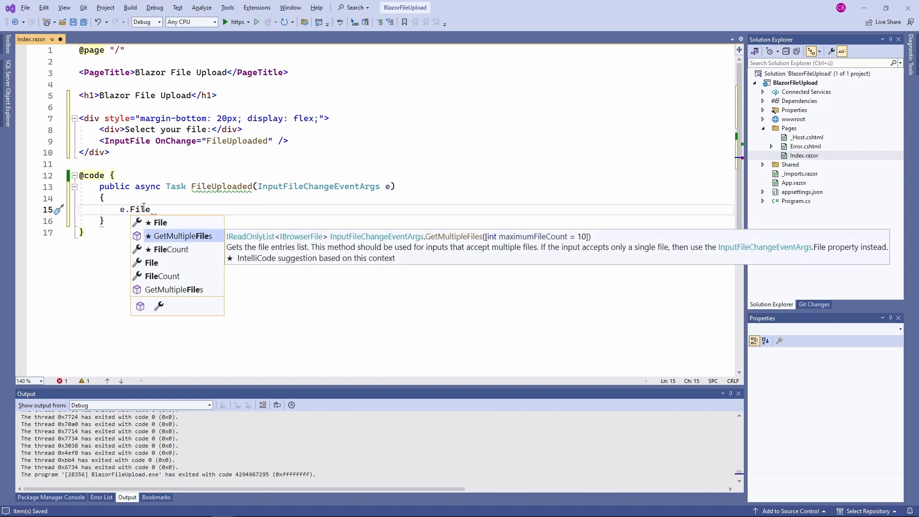
key(Escape)
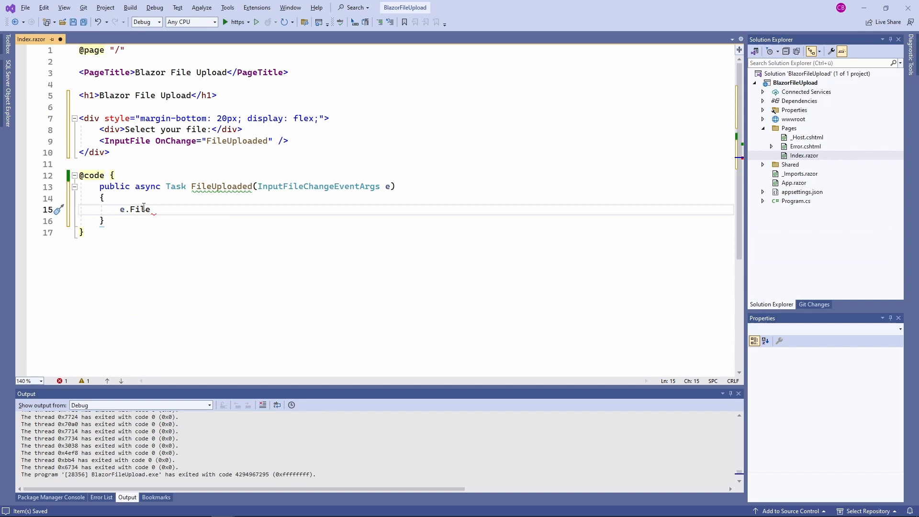
Store the uploaded file with var browserFile = e.File; inside the handler
text(var brow)
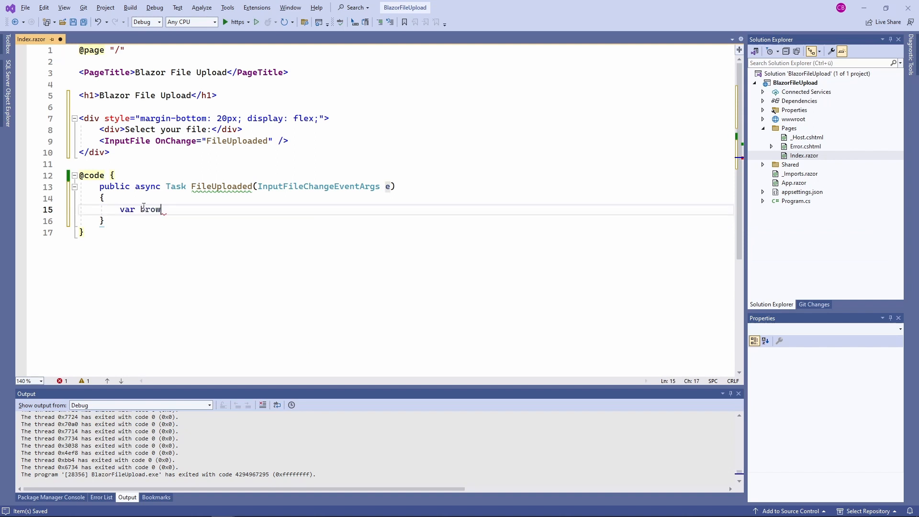
text(serFile = e)
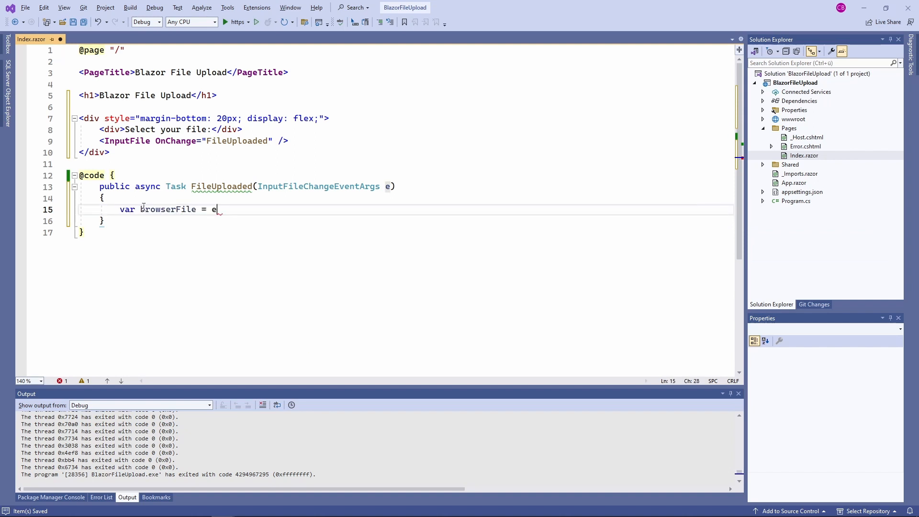
text(.File;)
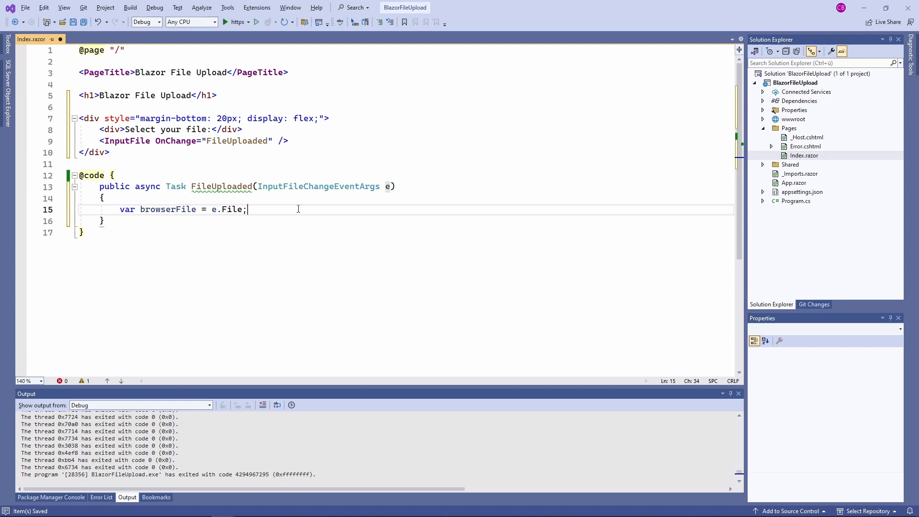
key(enter)
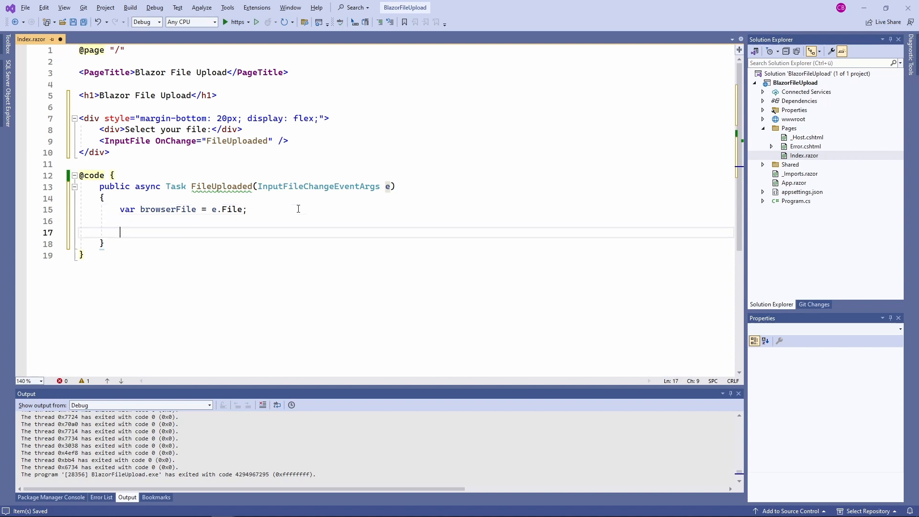
Inside if (browserFile != null), fill FileName, FileSize, FileType and LastModified from browserFile
text(if( brow)
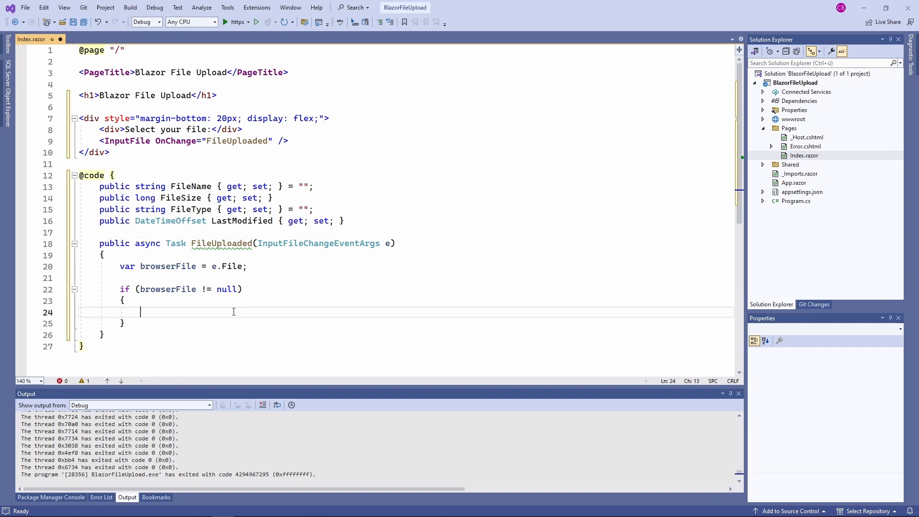
text(FileSize = browserFile.Size;)
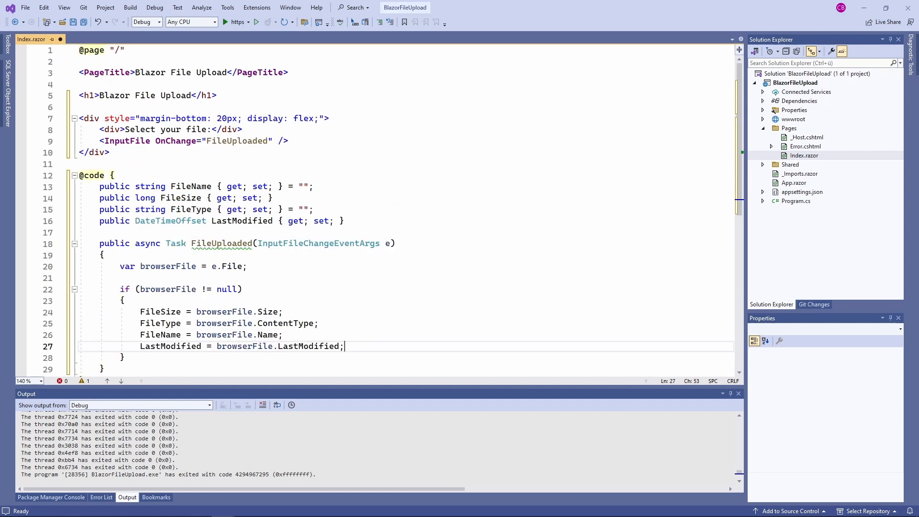
click(109, 152)
text(try)
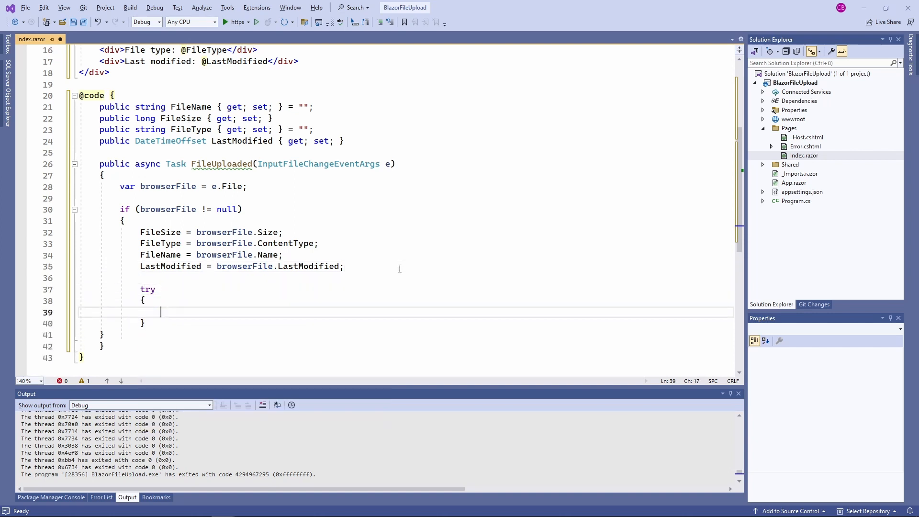
Add try/catch (Exception exception) opening browserFile.OpenReadStream(MAX_FILESIZE) with const MAX_FILESIZE = 5000 * 1024 and a temp file path
text(catch())
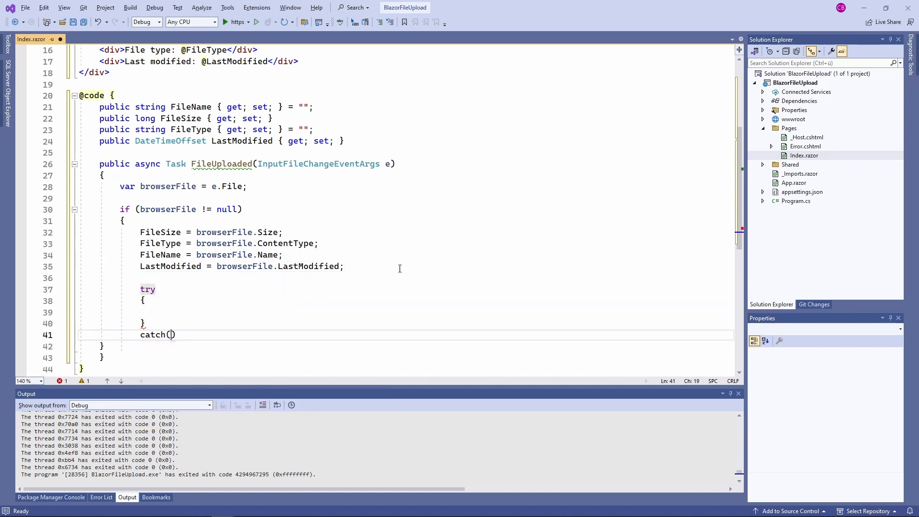
text(Exception exception)
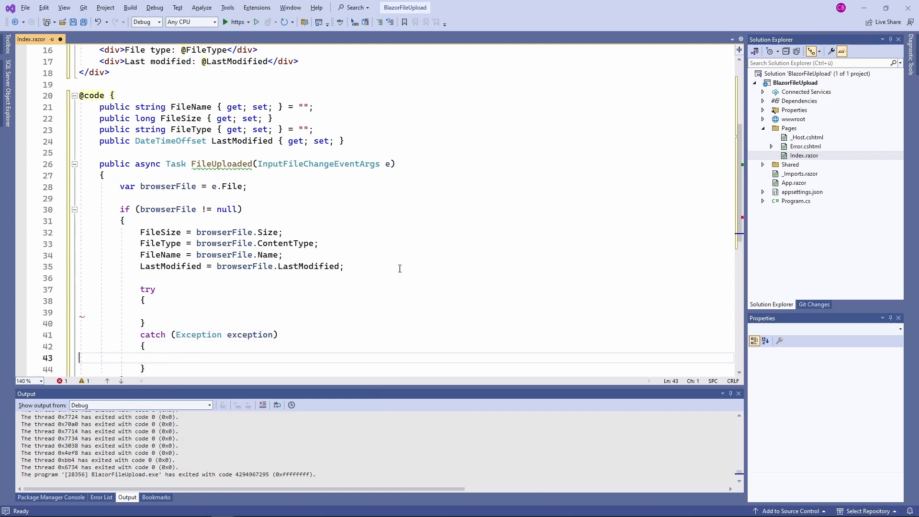
text(var fileStream = browserFile.OpenReadStream(MAX_FILESIZE);)
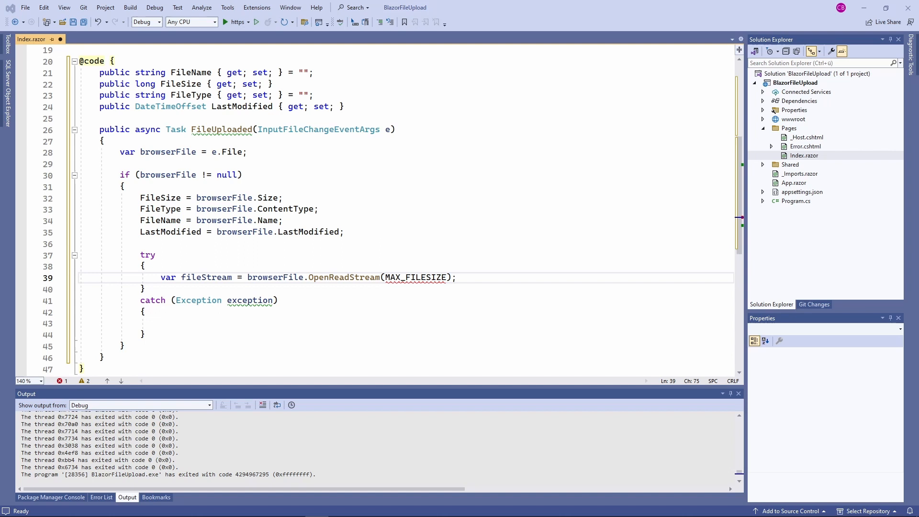
text(const int MAX_FILESIZE = 5000 * 1024; // 5 MB)
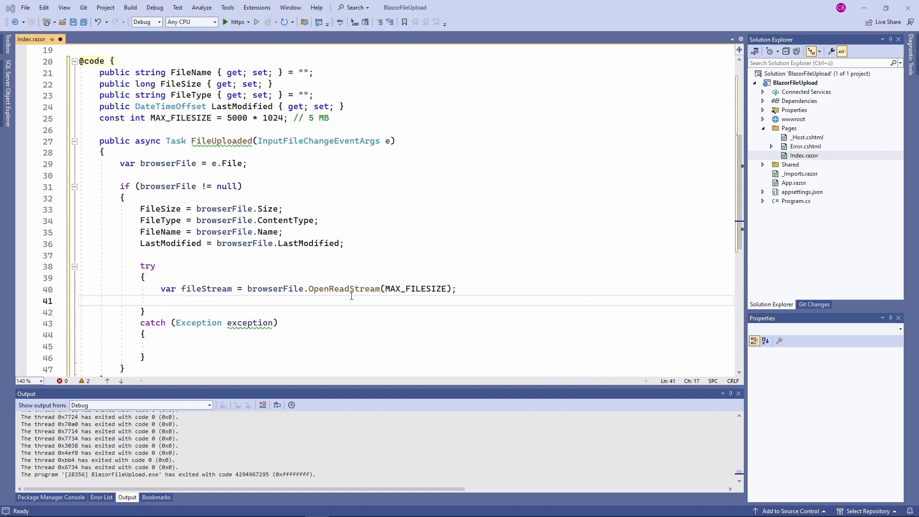
text(var randomFile = Path.GetTempFileName();)
text(var targetFilePath = Path.ChangeExtension(randomFile, extension);)
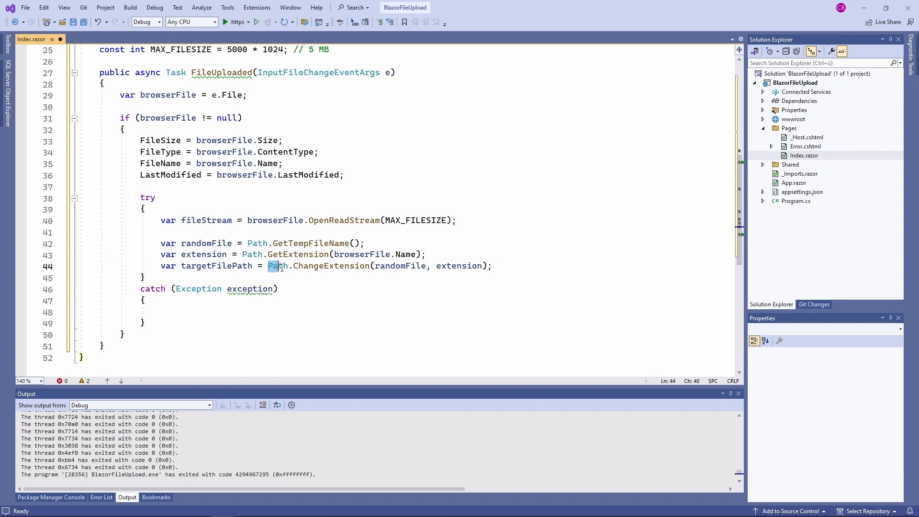
Create var targetStream = new FileStream(targetFilePath, FileMode.Create) after the target path
click(527, 265)
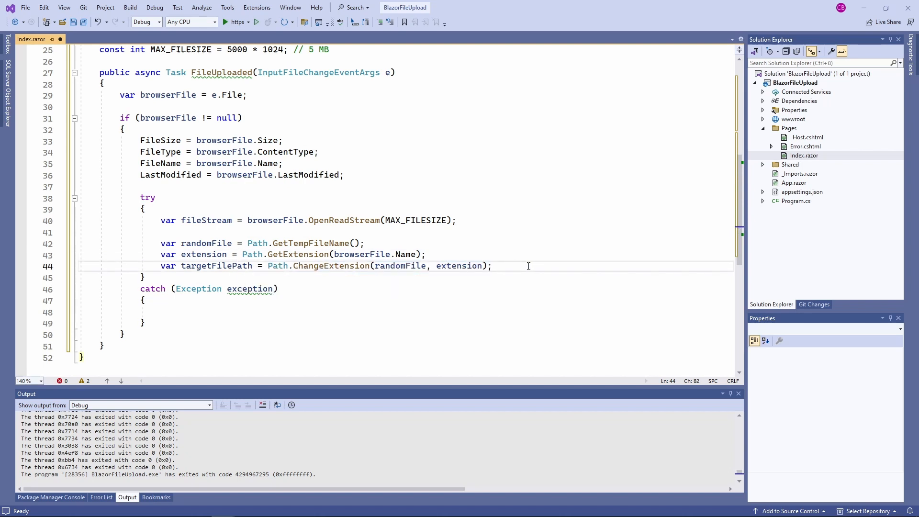
text(var)
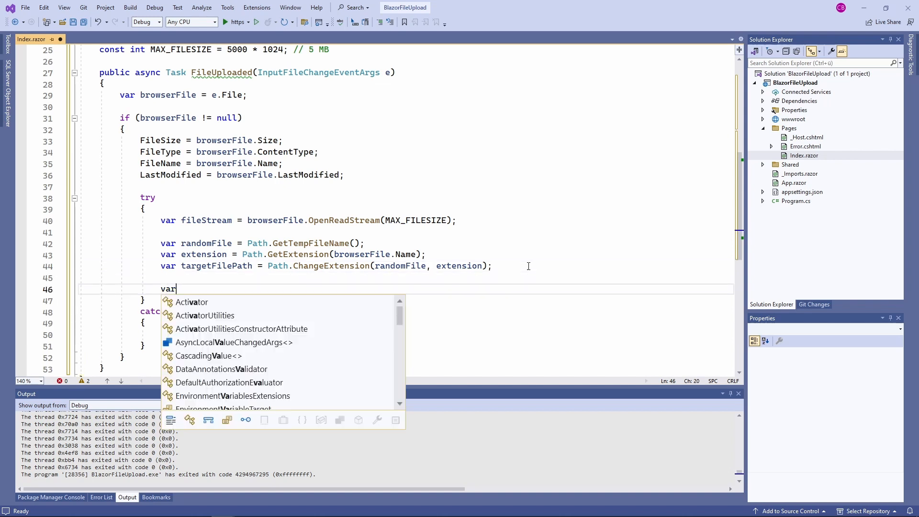
text(targetStream)
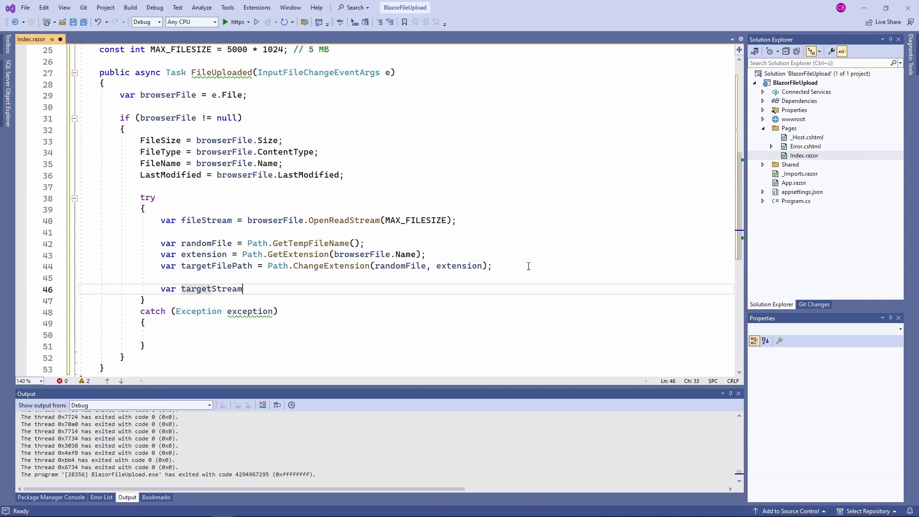
text(= new FileStream)
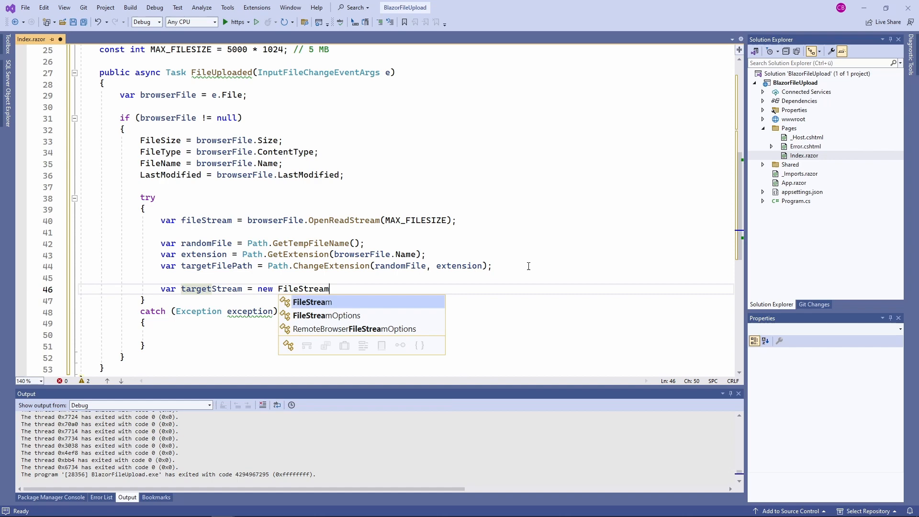
text((targetFilePath, F)
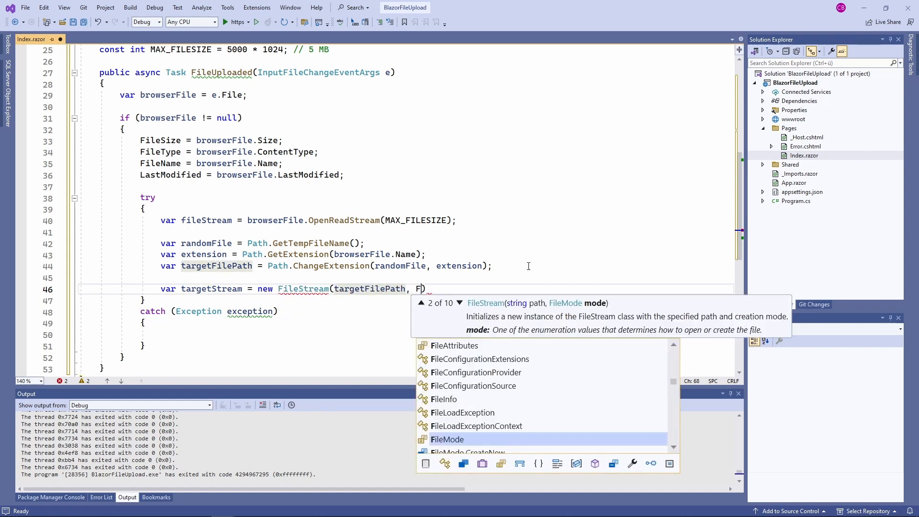
text(ileMode.Create)
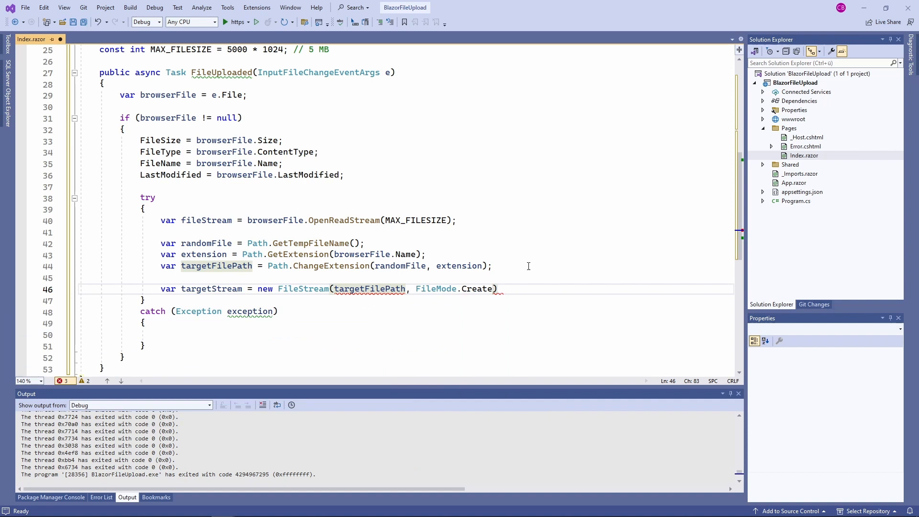
Await fileStream.CopyToAsync(targetStream) and set ErrorMessage = exception.Message in the catch
text(aw)
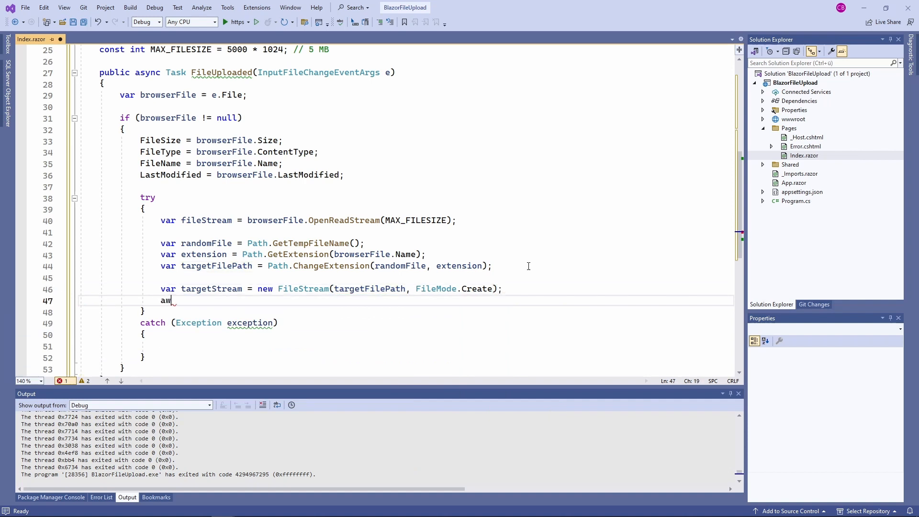
text(ait fileStream.CopyToAsync)
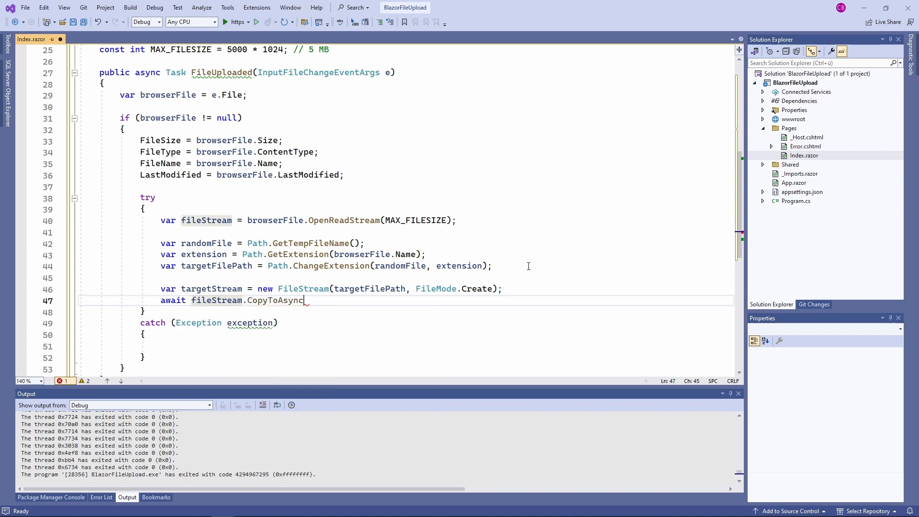
text((targetStream);)
text(targetStream.Close()
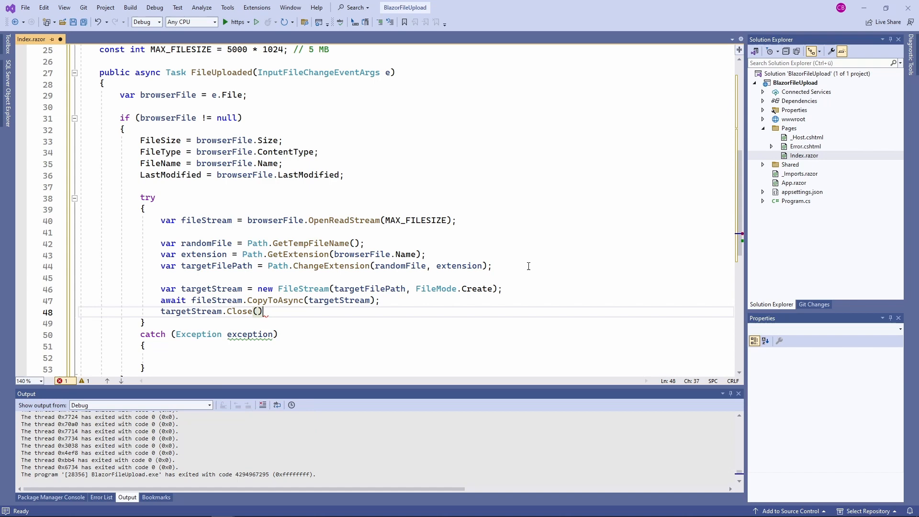
text(ErrorMessage = exception.Message;)
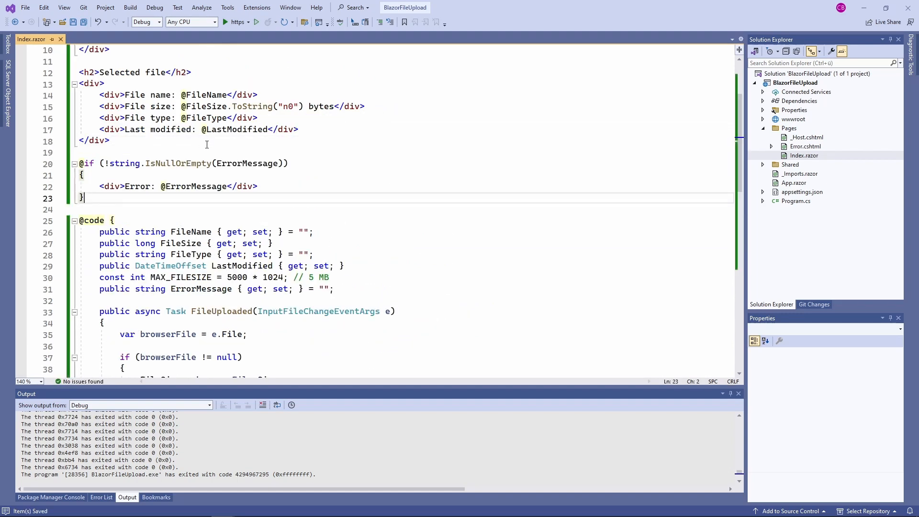
scroll(down, 3)
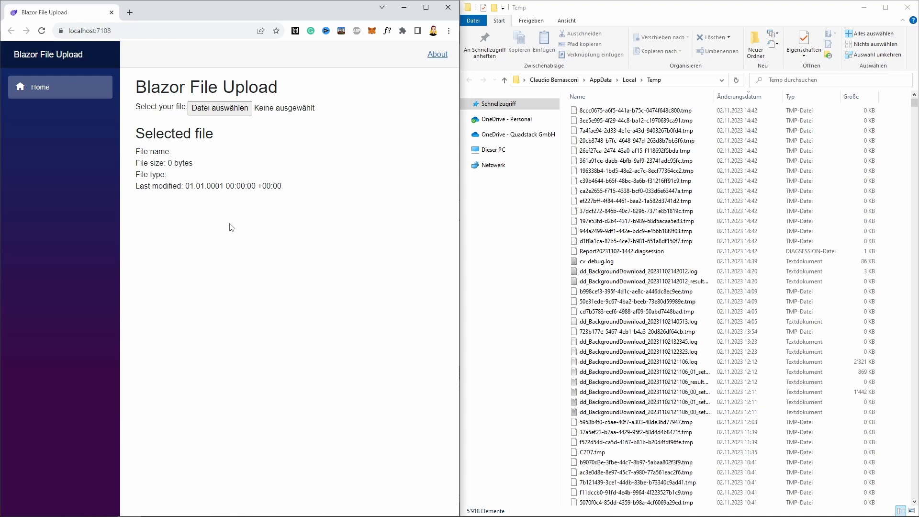
Upload flower.jpg via Datei auswählen and refresh Temp to see its tmp .jpg copy
click(220, 108)
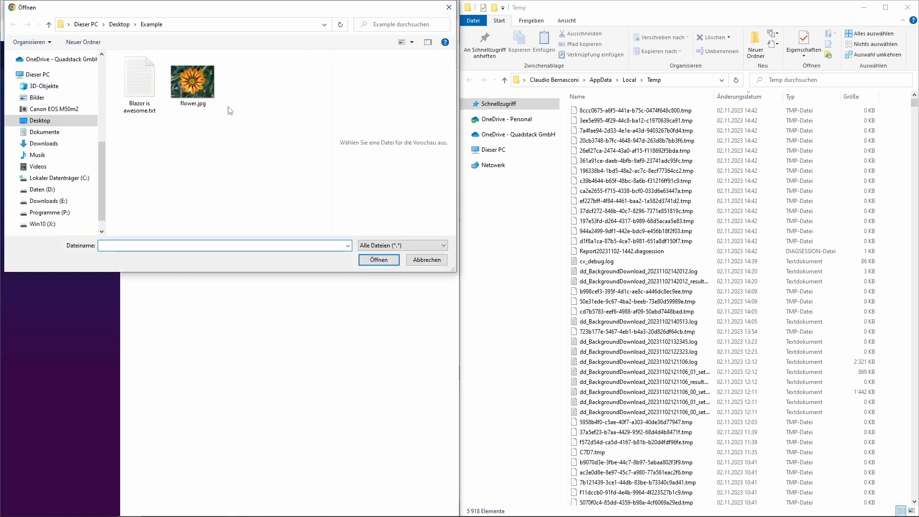
click(193, 81)
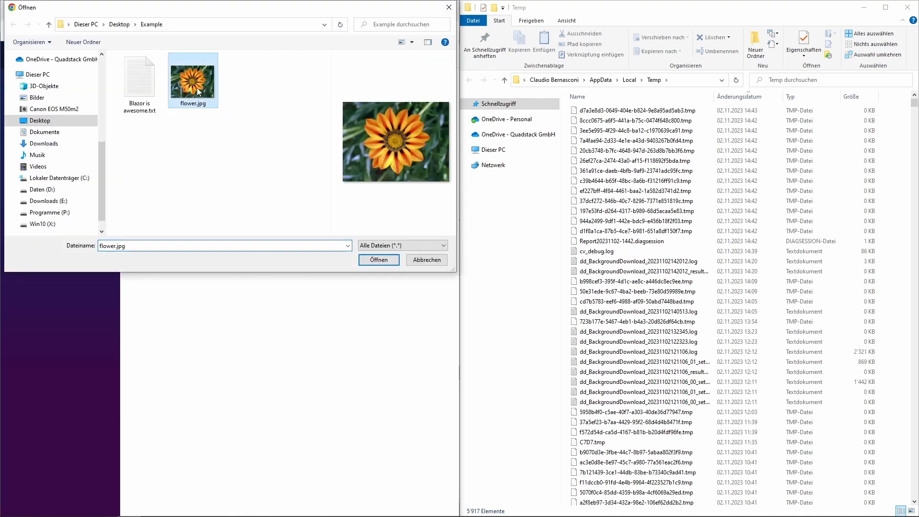
click(378, 260)
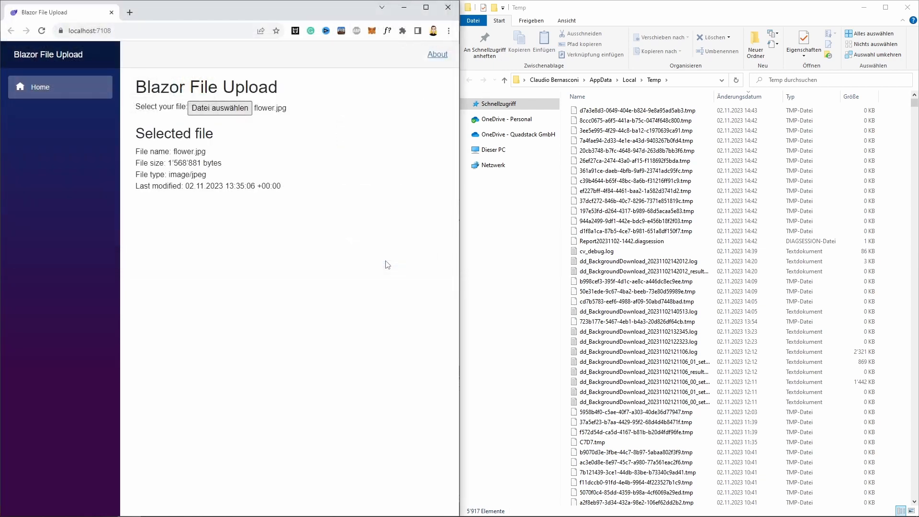
click(577, 97)
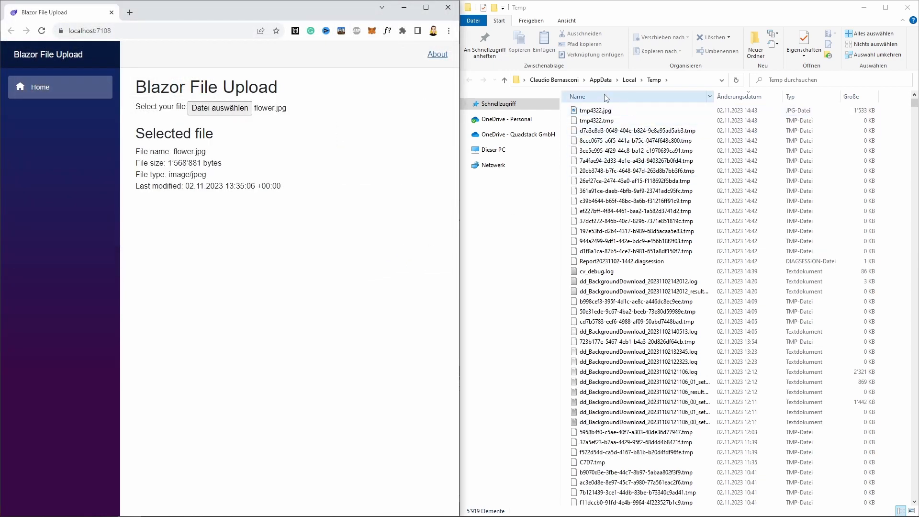
click(598, 120)
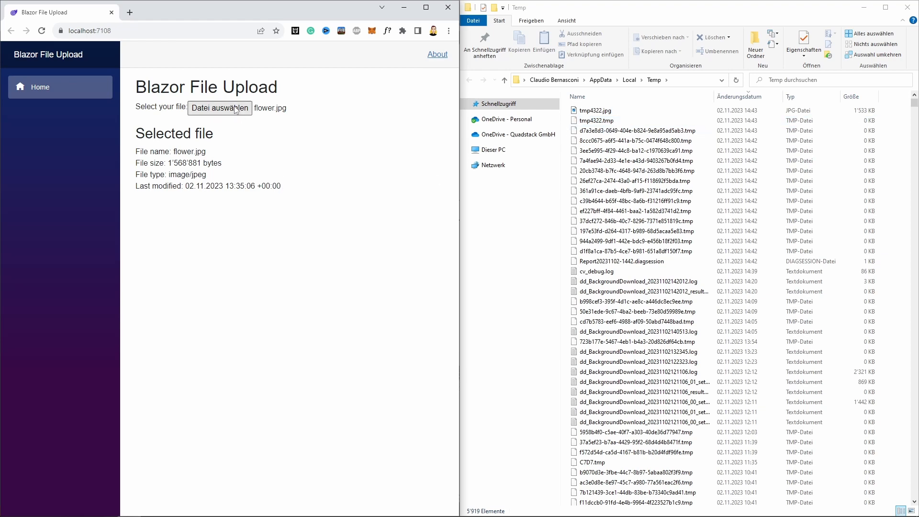
Upload Blazor is awesome.txt and view the saved tmp6A42.txt copy in Temp
click(220, 107)
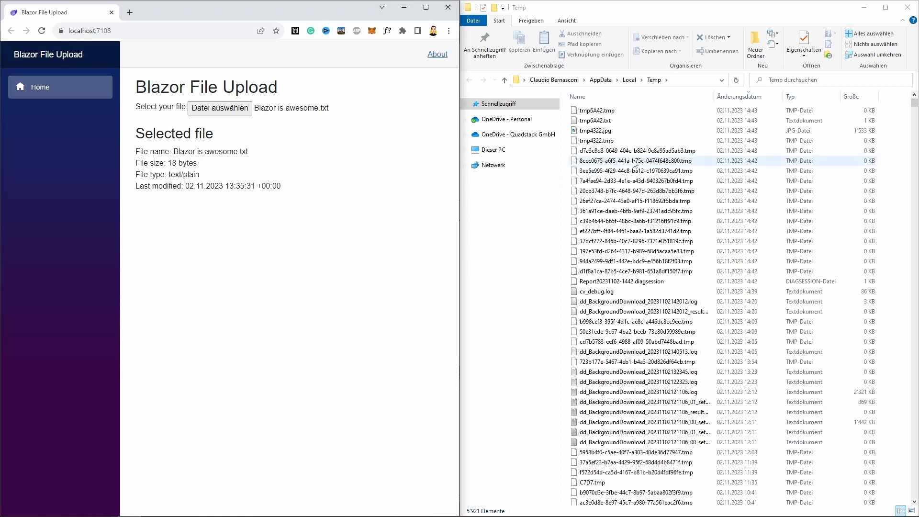
click(596, 141)
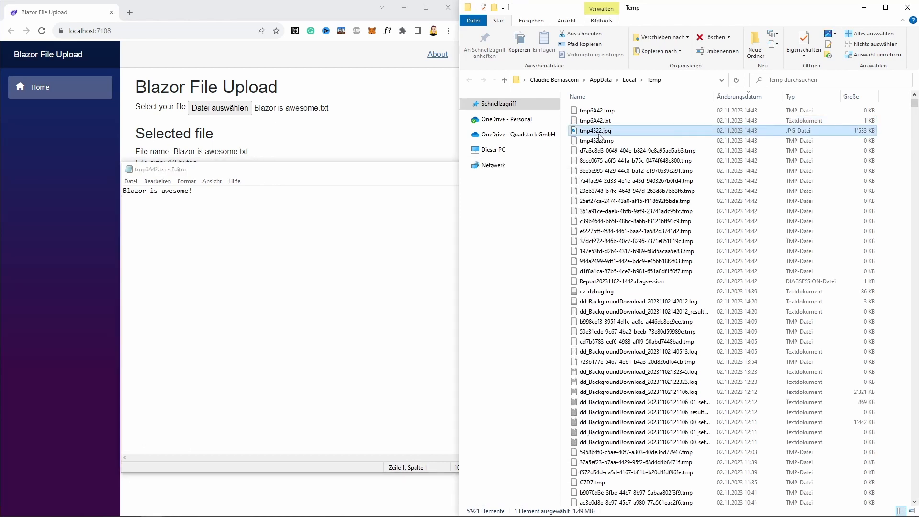
double_click(596, 130)
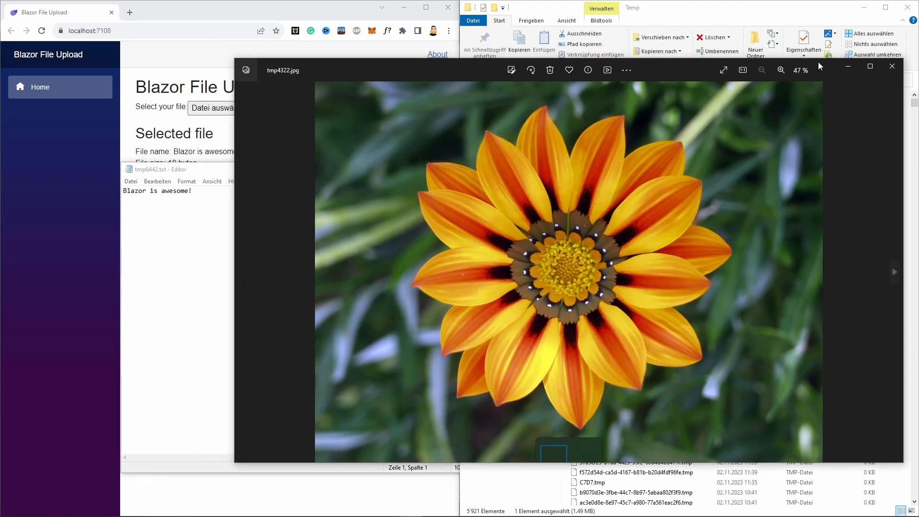
click(892, 65)
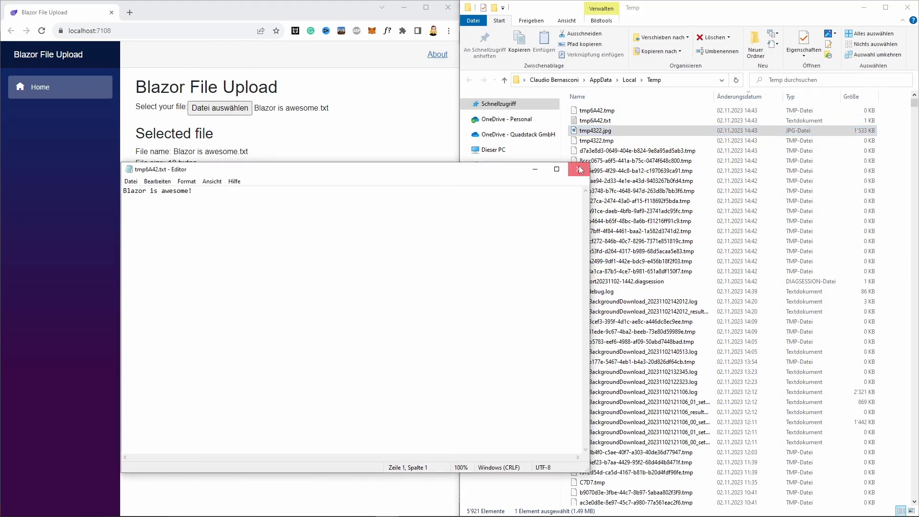
click(580, 169)
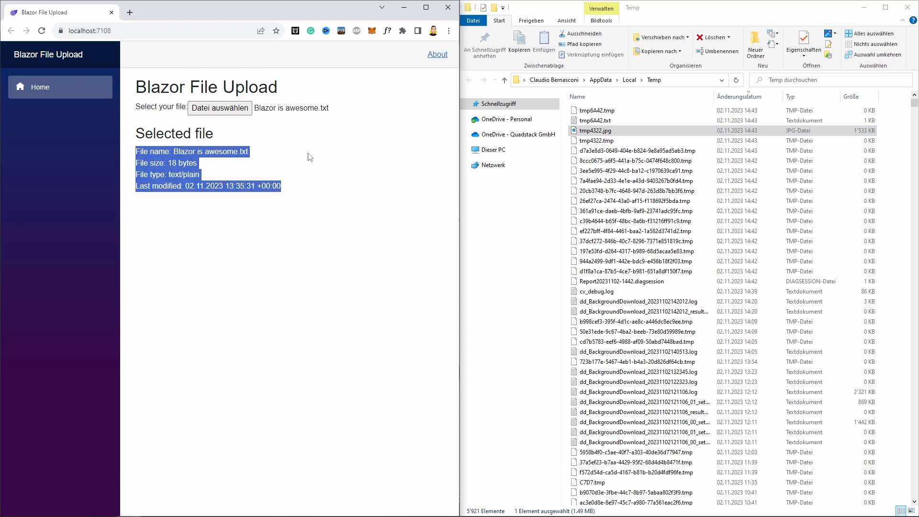
click(309, 157)
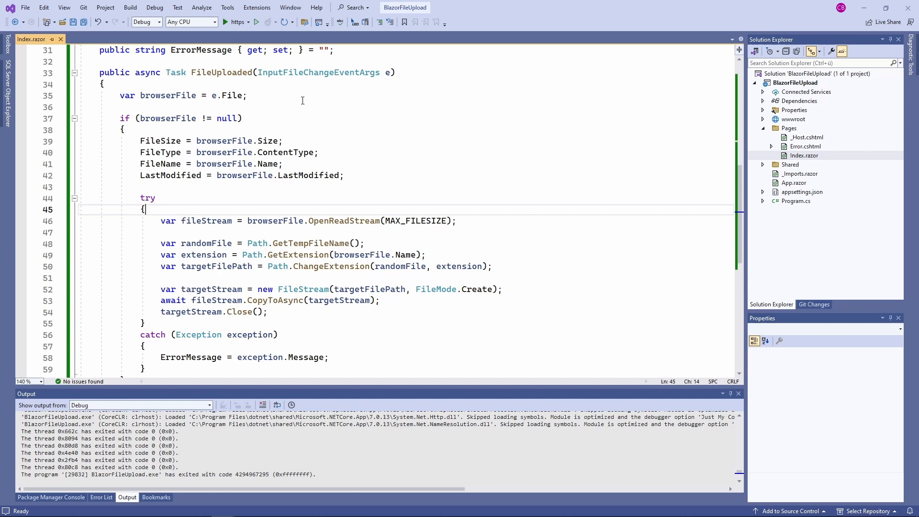
Add the multiple attribute to the InputFile tag after OnChange
key(Enter)
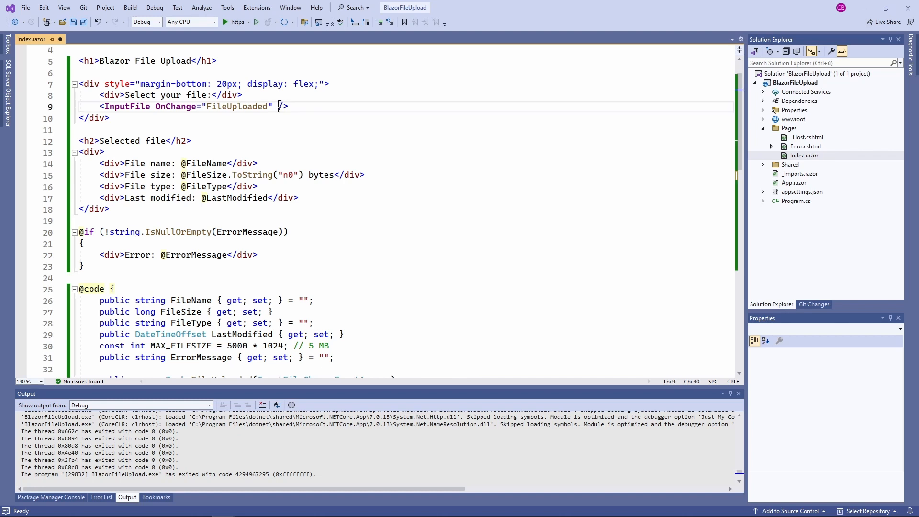
text(multip)
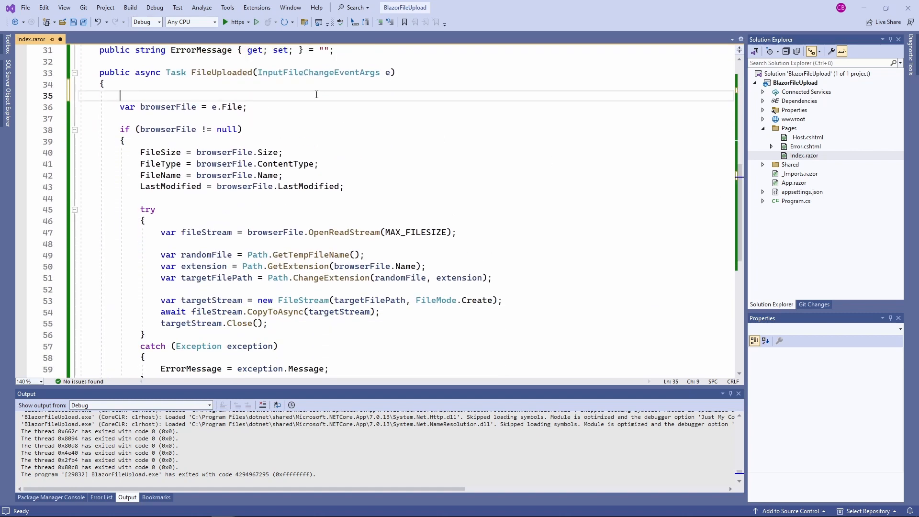
Get var browserFiles = e.GetMultipleFiles() and wrap the save logic in foreach (var browserFile in browserFiles)
text(var browserFiles)
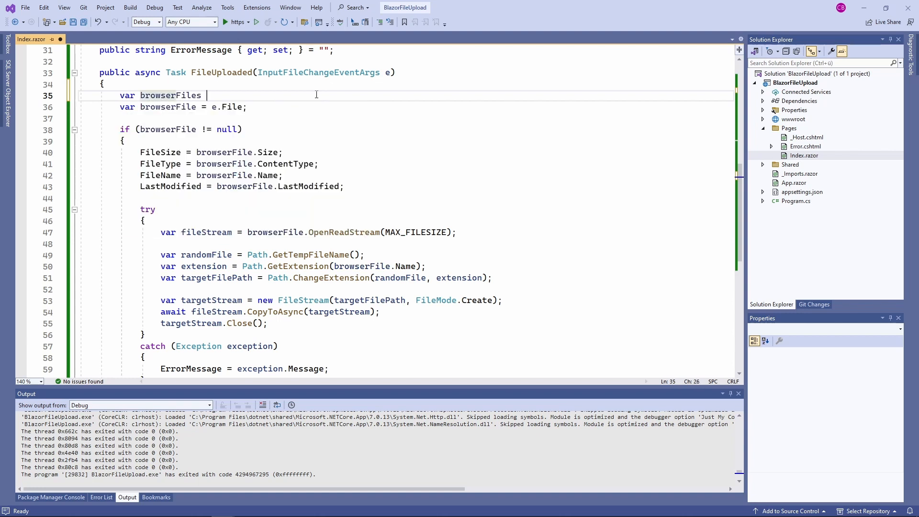
text(= e.GetM)
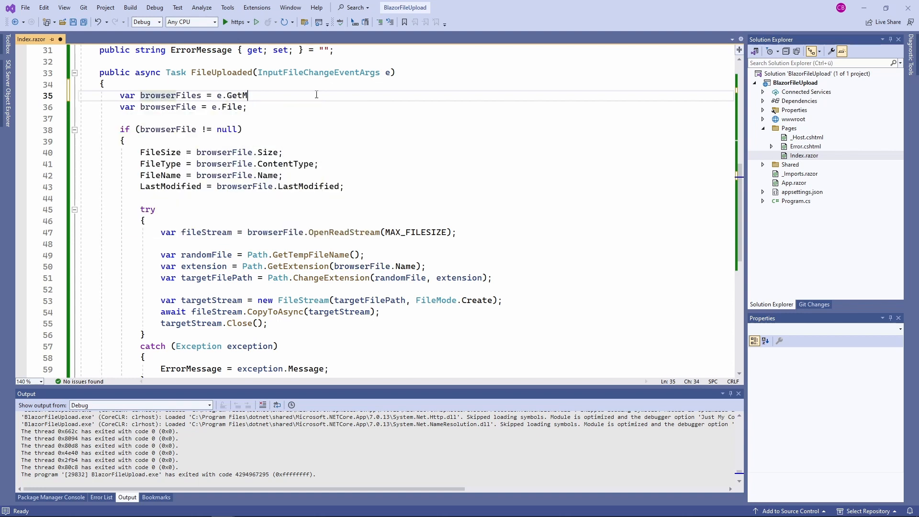
text(ultipleFiles();)
text(foreach( var)
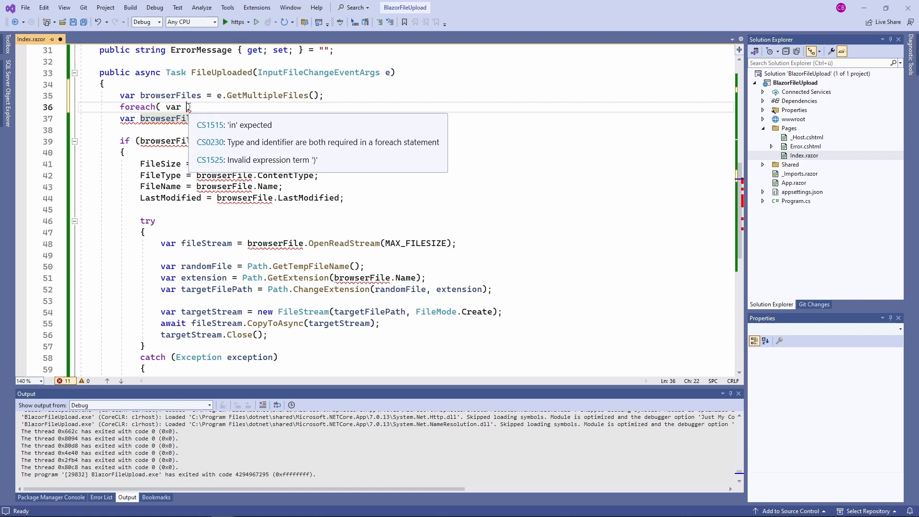
text(browserFile in browserFiles))
text(})
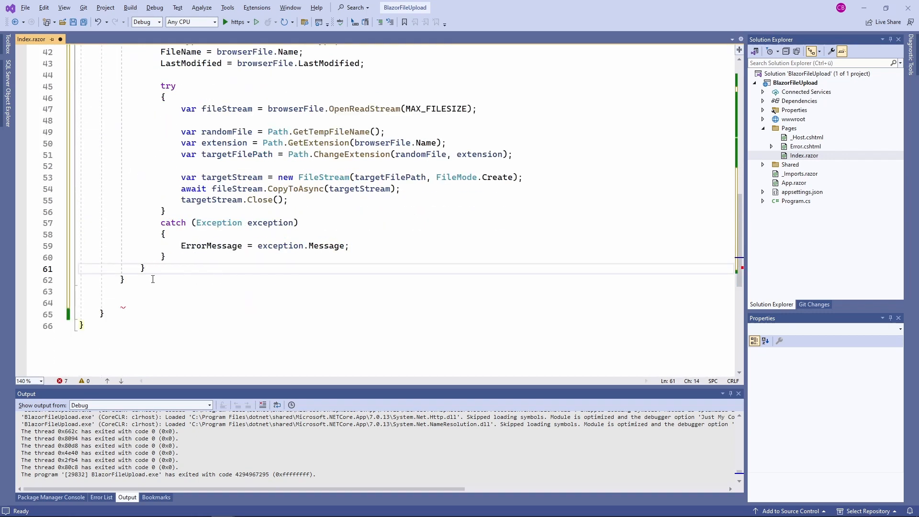
scroll(up, 3)
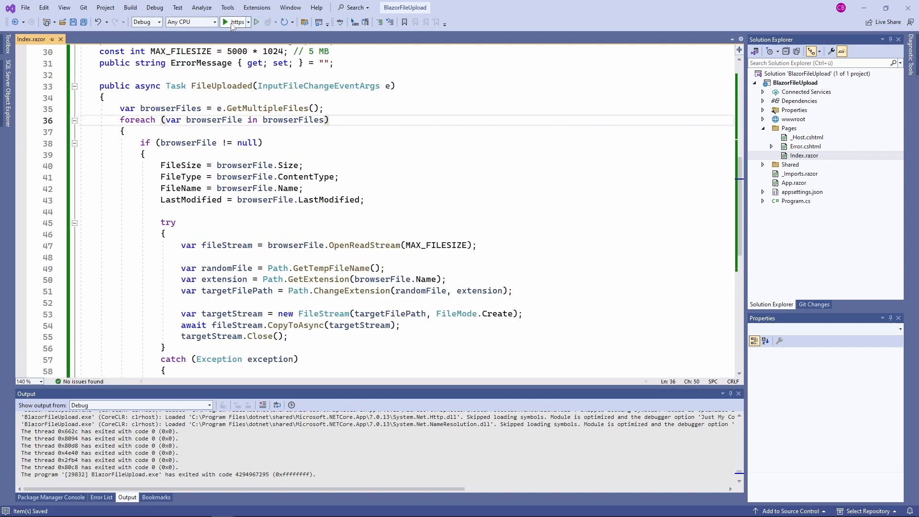
Run the app and upload all three example files at once via Dateien auswählen
click(256, 23)
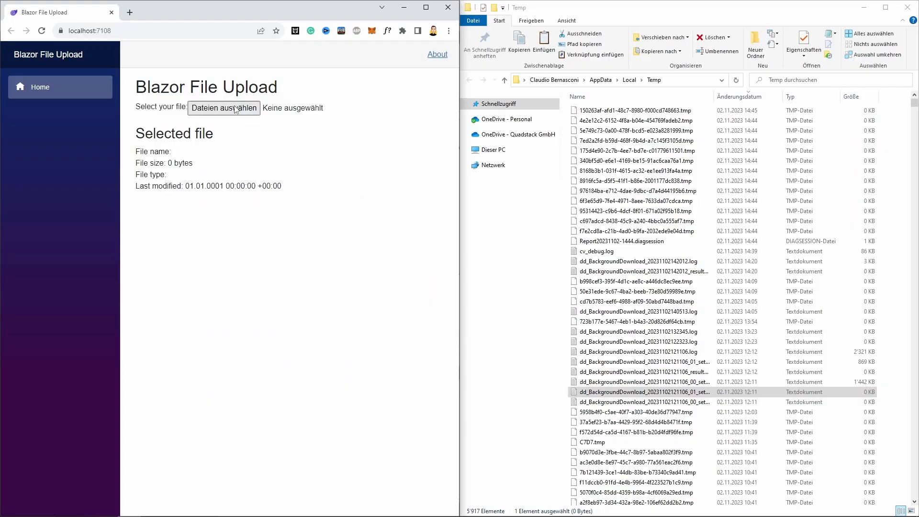
click(224, 108)
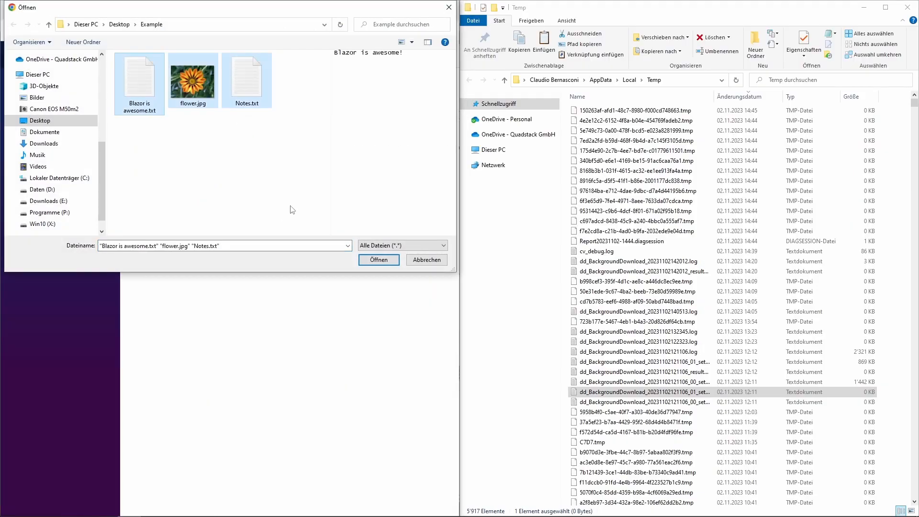
click(378, 260)
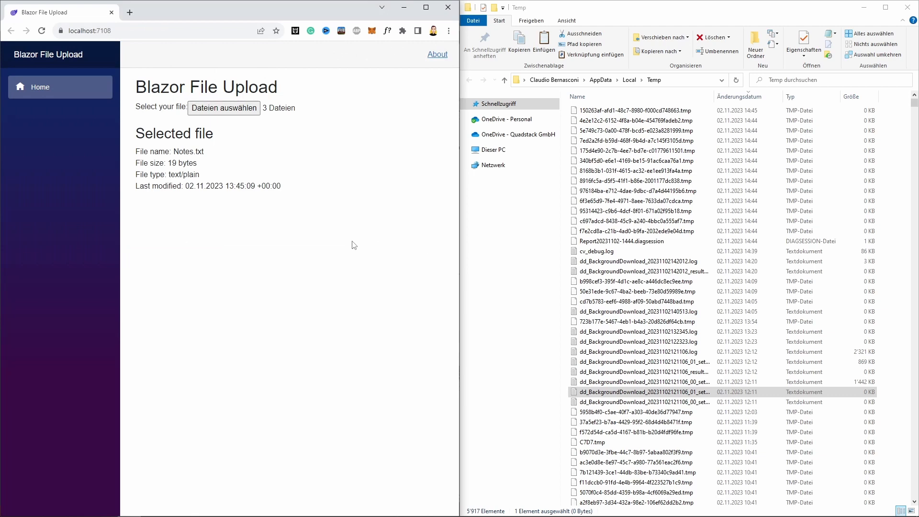